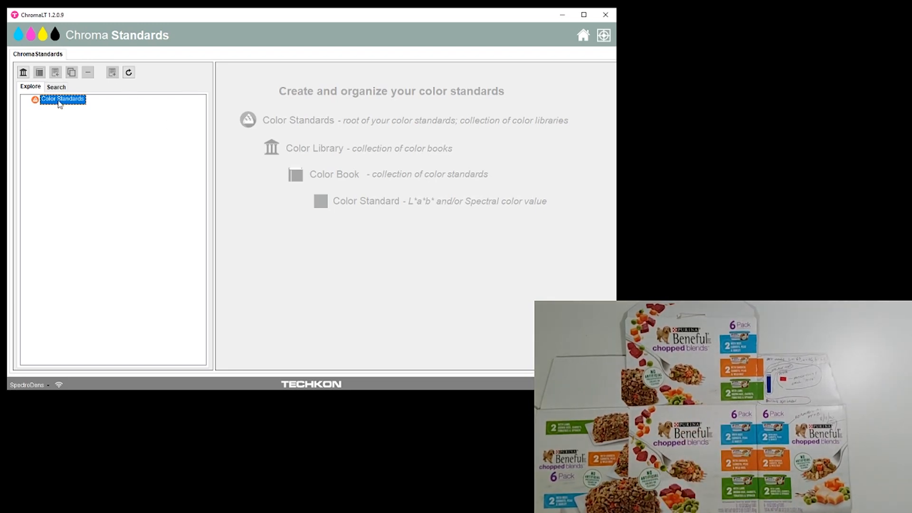
- Create the Nestle library and begin naming its new color book 'Beneful Chopped Blends 6-Pack'
left_click(39, 72)
type("Nestle")
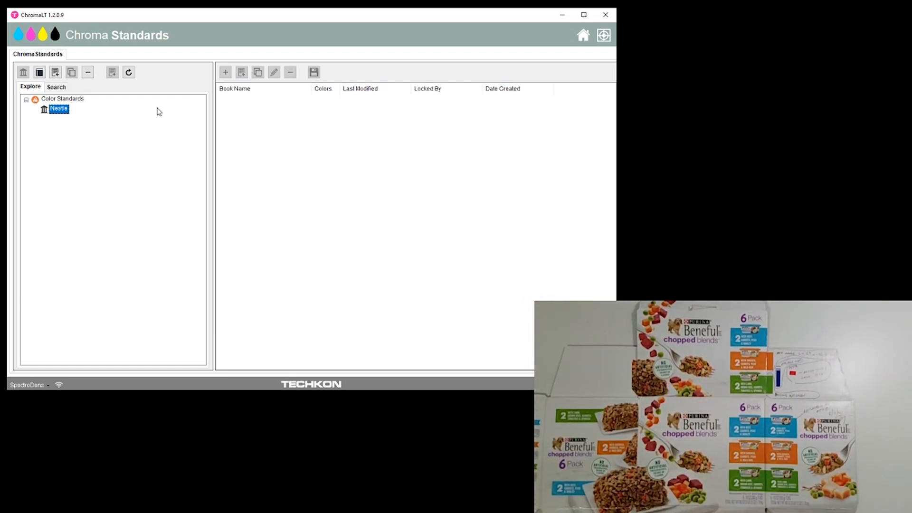
left_click(241, 72)
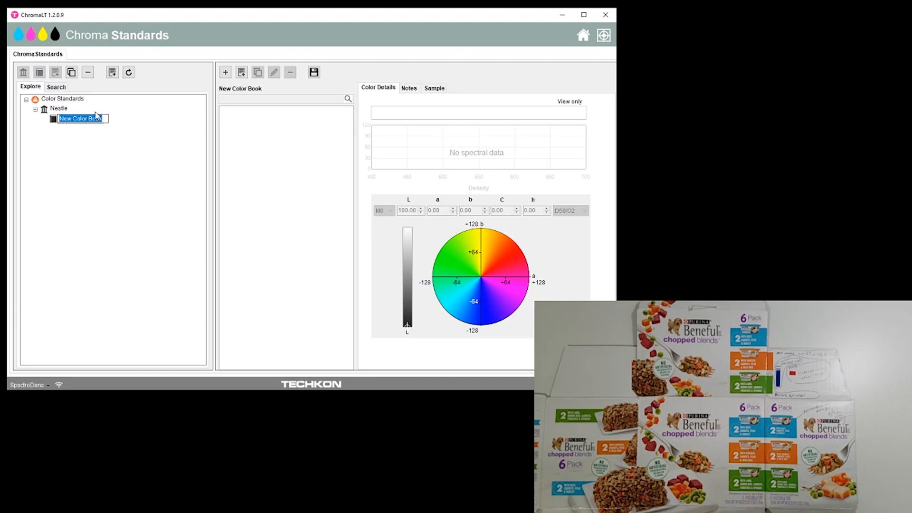
type("Beneful C")
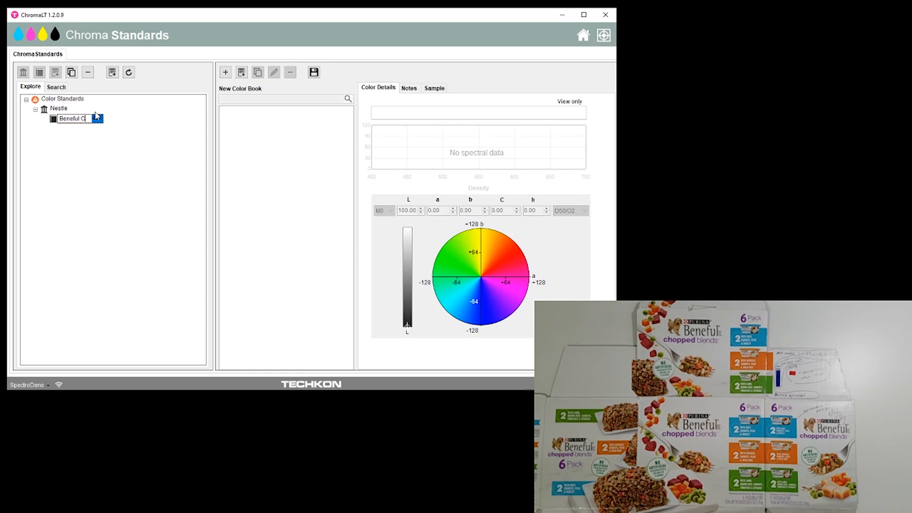
type("hopped Blends 6-Pack")
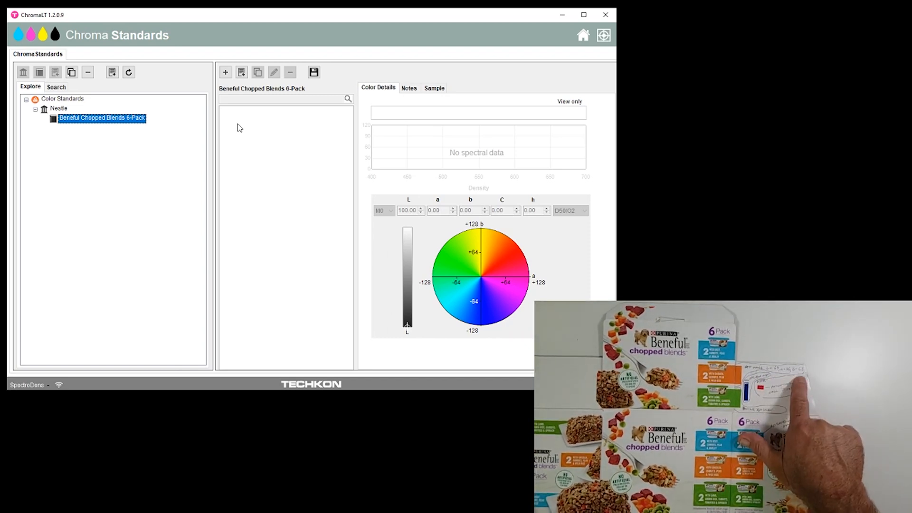
- In the Beneful book, add a color with L 63, a 36, b 68 named PTF Orange
left_click(225, 72)
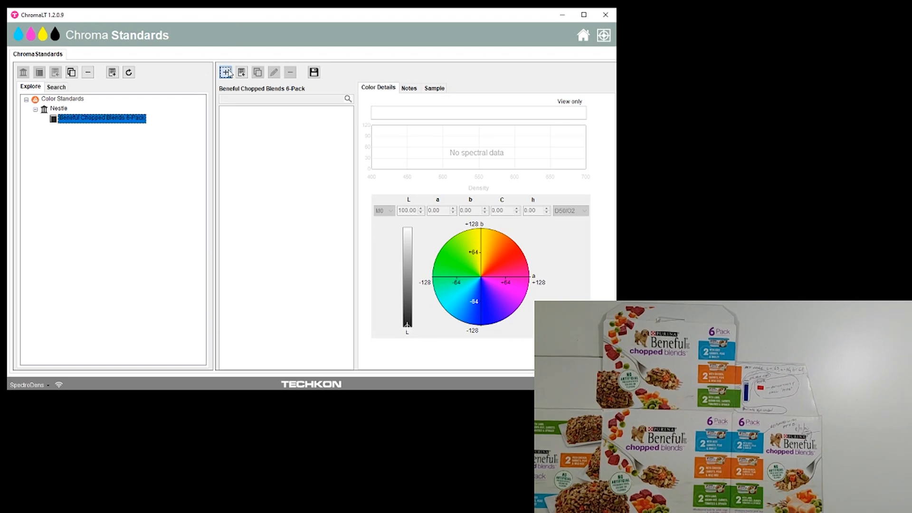
left_click(226, 73)
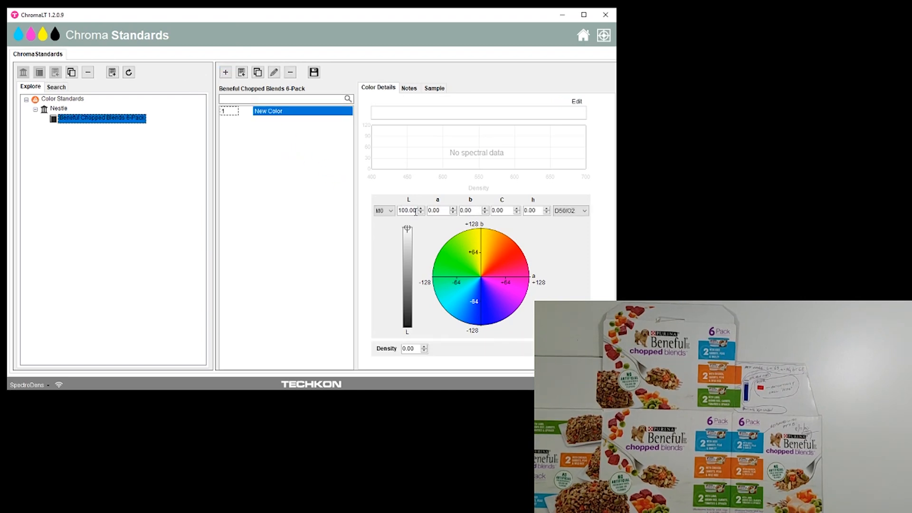
left_click(422, 213)
type("63")
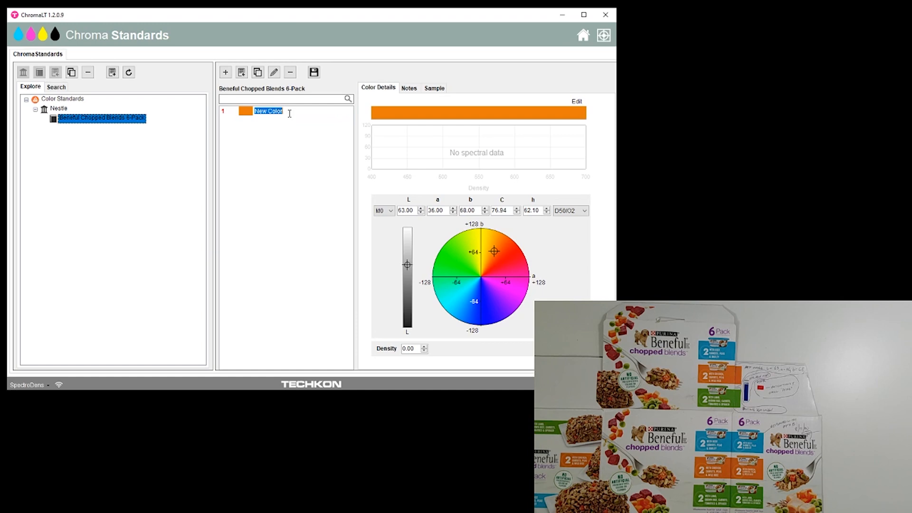
type("PTF")
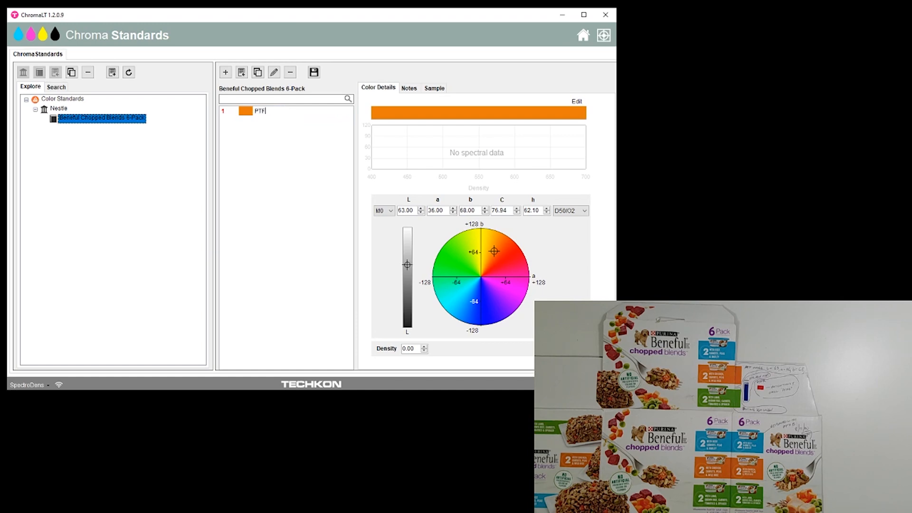
type("Orange")
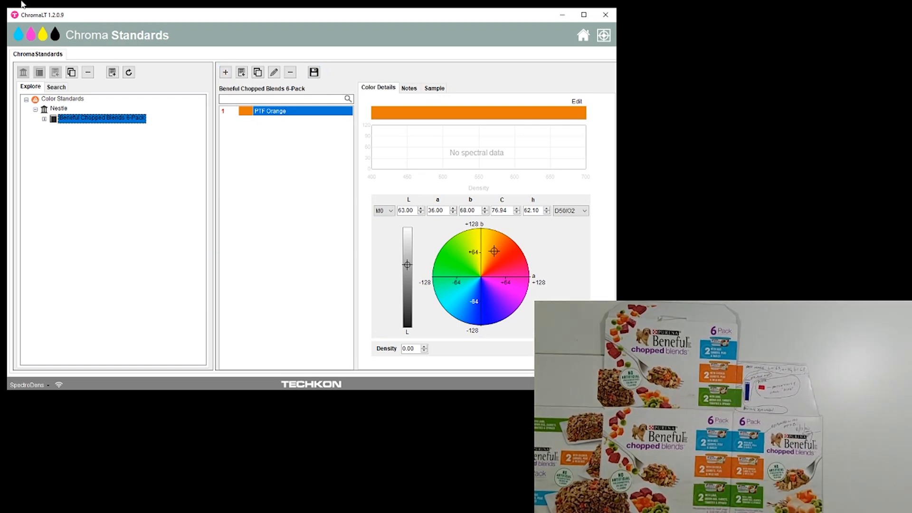
- Import the PTF_Blue color from PTF_Blue.cxf into the Beneful book
left_click(242, 72)
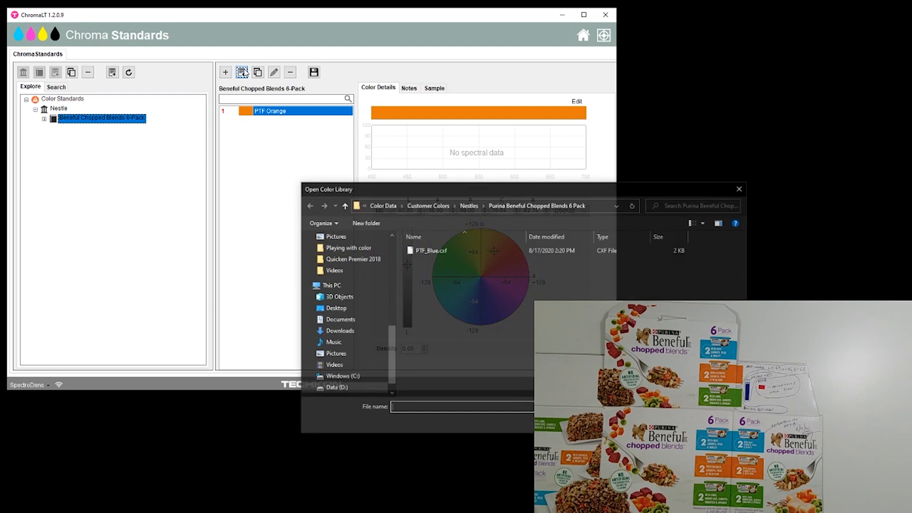
left_click(432, 250)
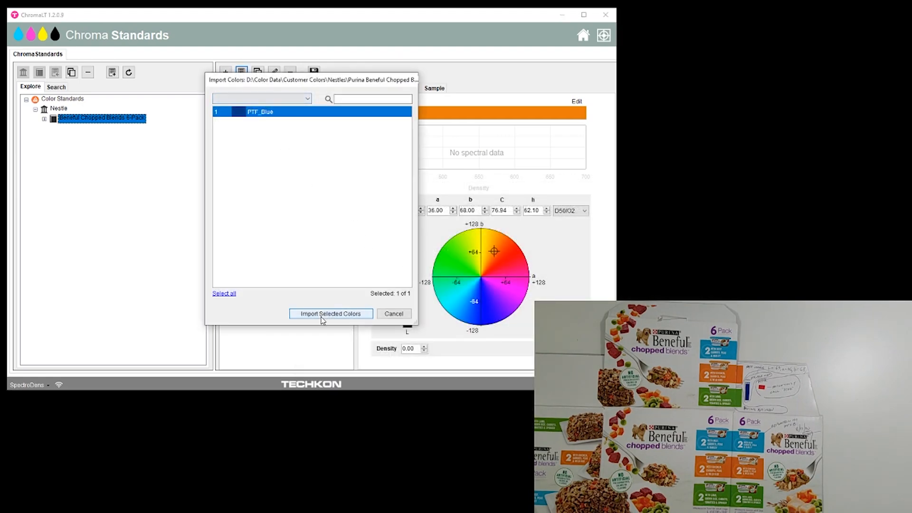
left_click(329, 314)
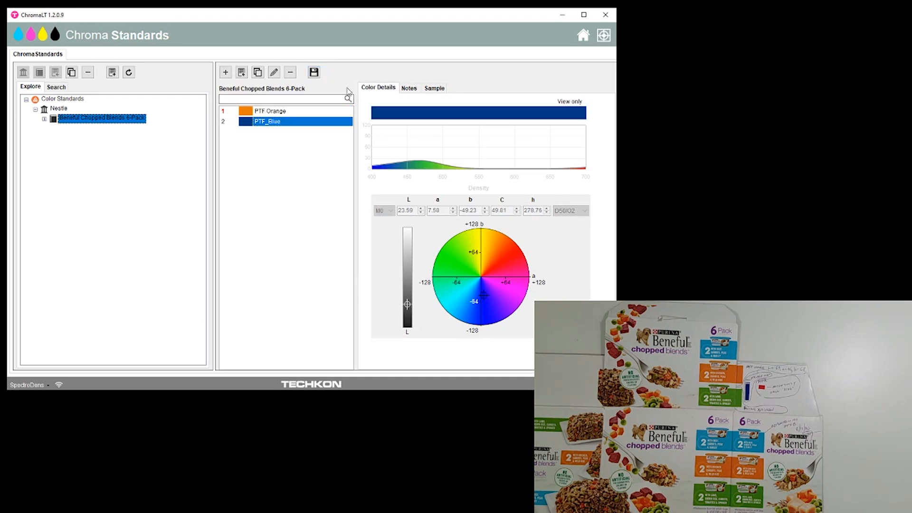
mouse_move(378, 170)
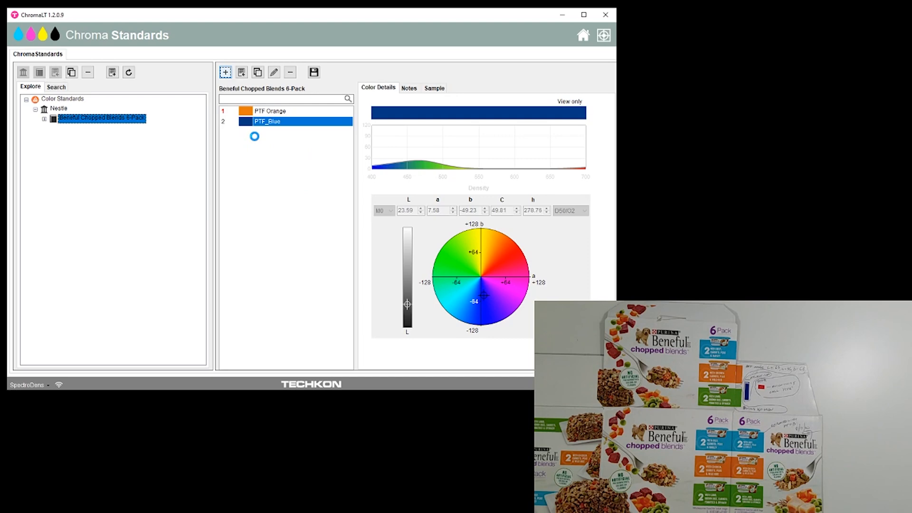
- Add a new color from the measured red patch and rename it PTF Red
left_click(225, 71)
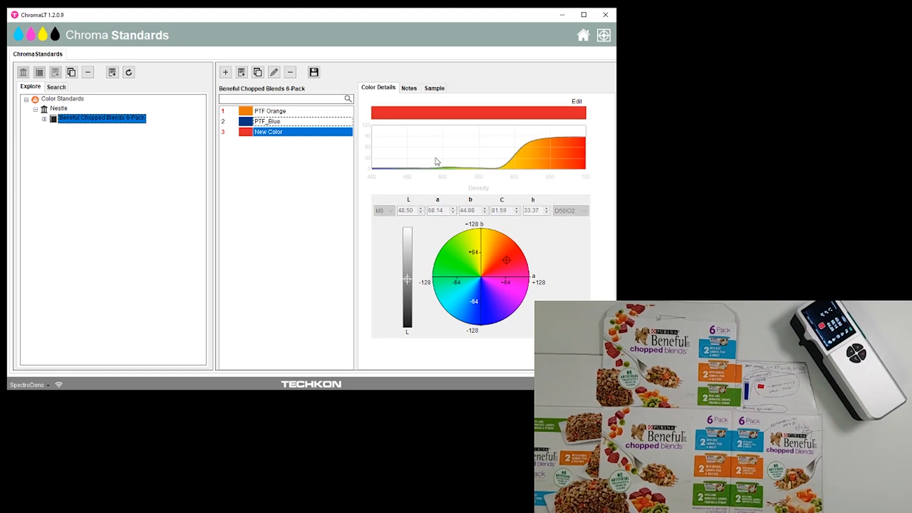
mouse_move(405, 155)
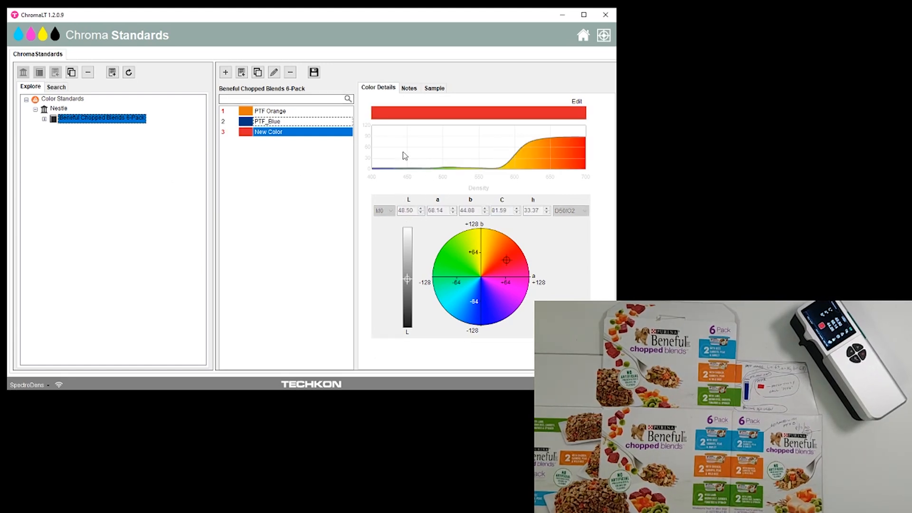
left_click(282, 132)
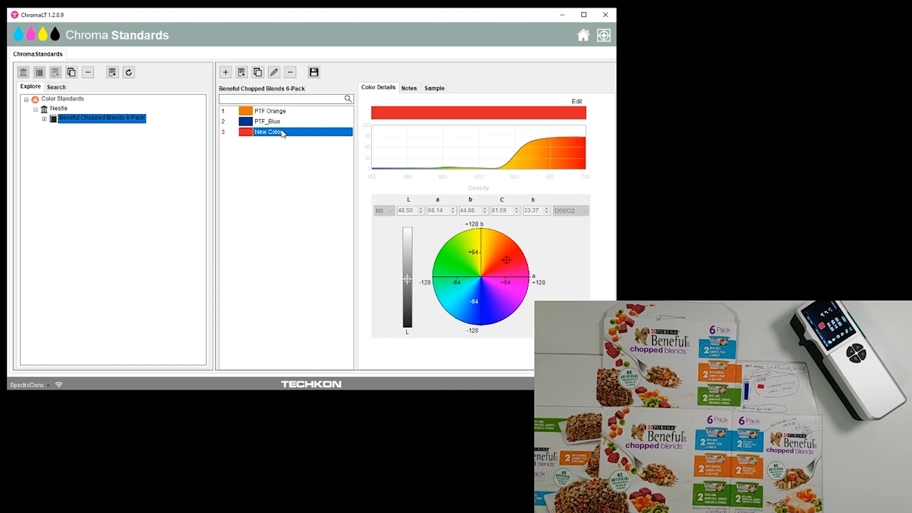
type("PTF Red")
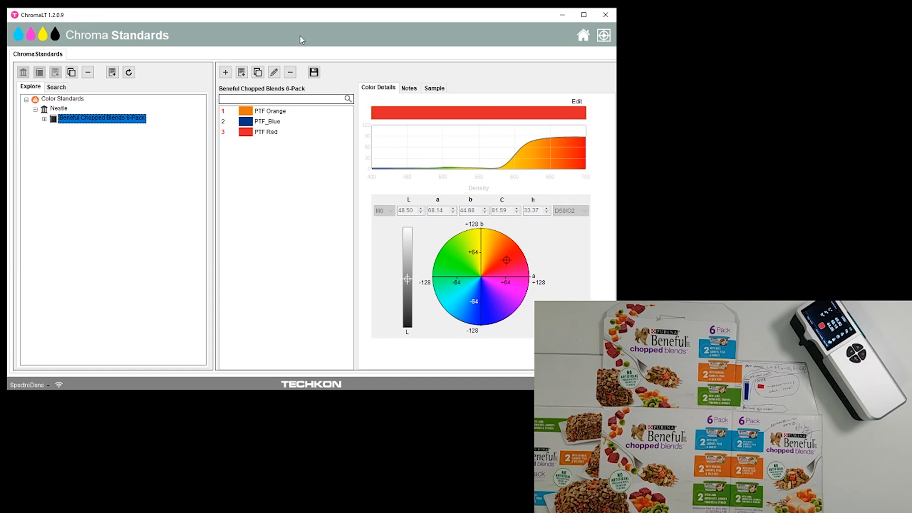
left_click(266, 131)
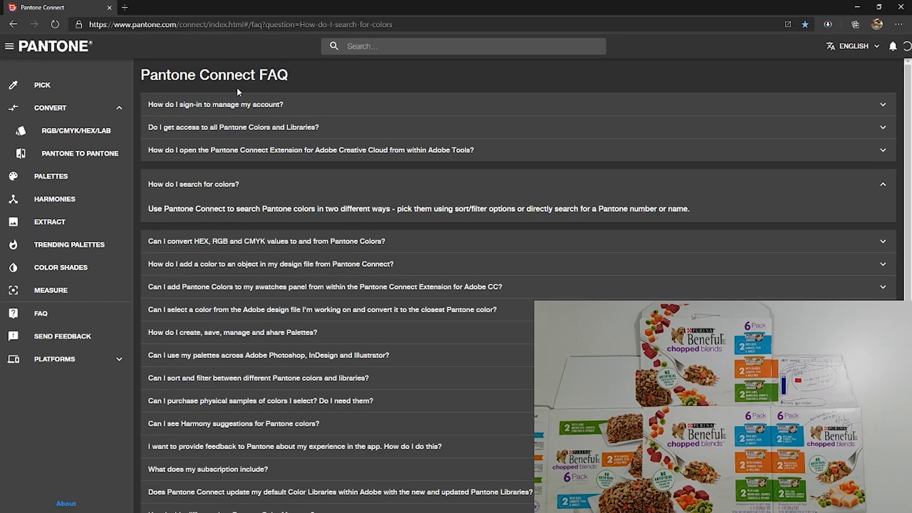
- Filter the Pick page for 369 and open Pantone 369 C's color details
left_click(42, 85)
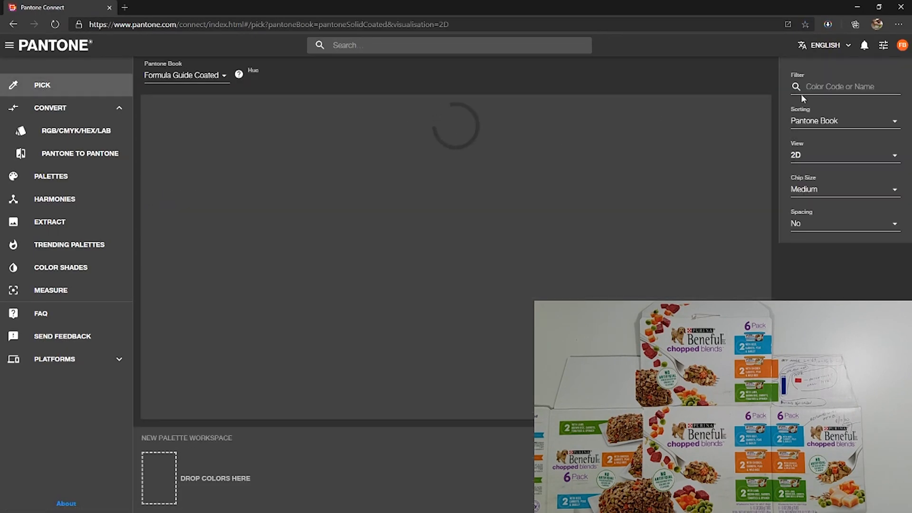
type("369")
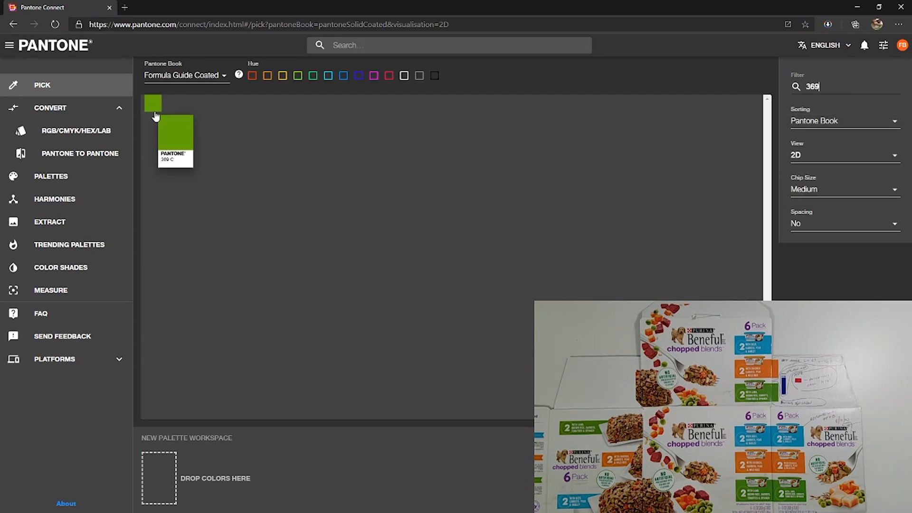
left_click(173, 134)
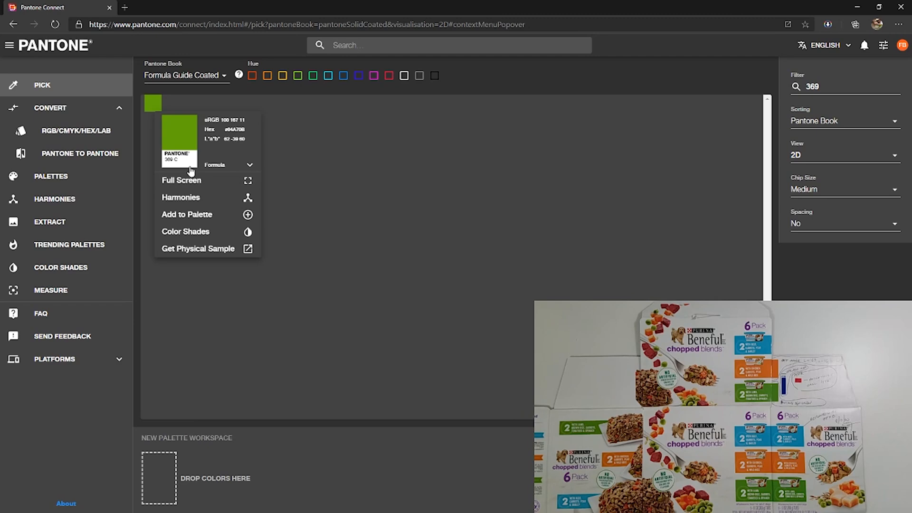
mouse_move(227, 146)
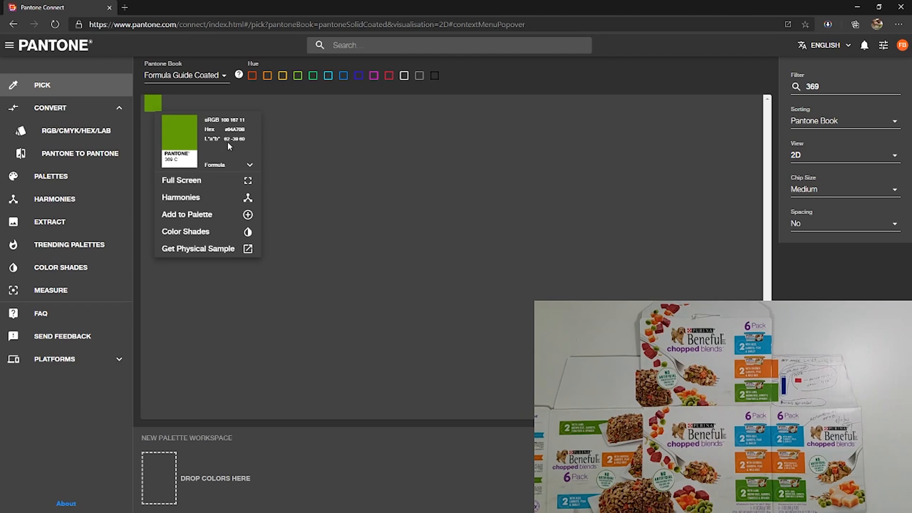
mouse_move(864, 7)
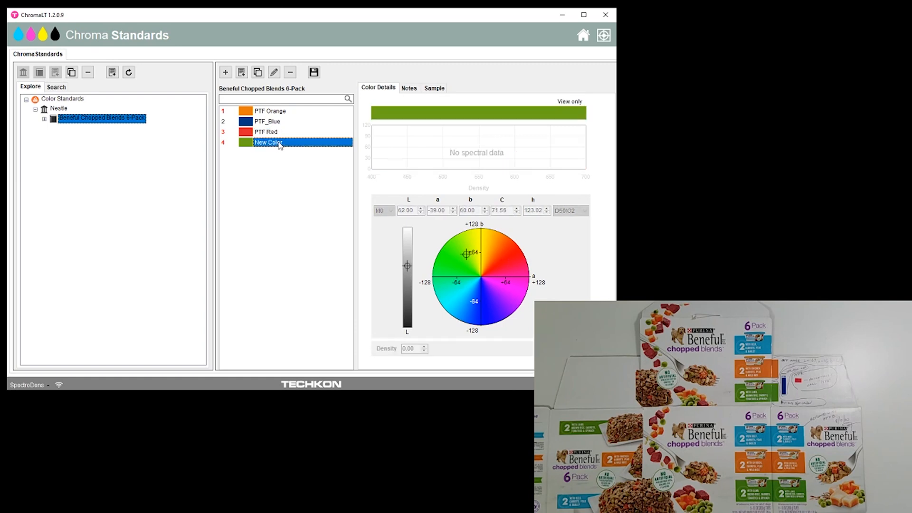
- Name the new L 62, a -39, b 60 color 'Pantone 369 Green'
type("Pantone 368")
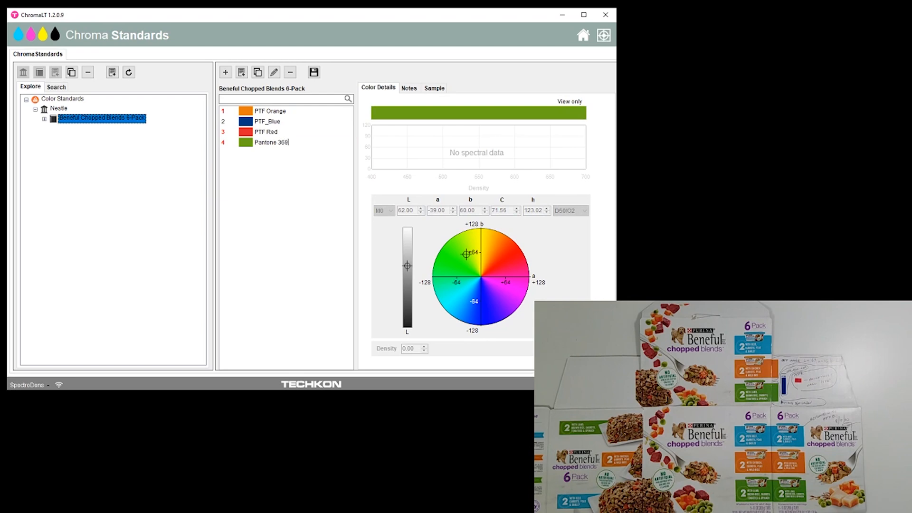
type("Green")
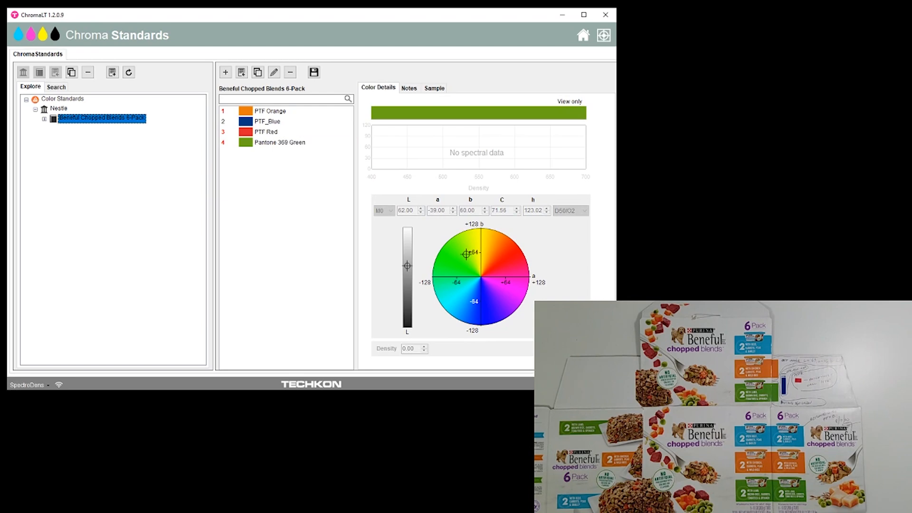
left_click(279, 142)
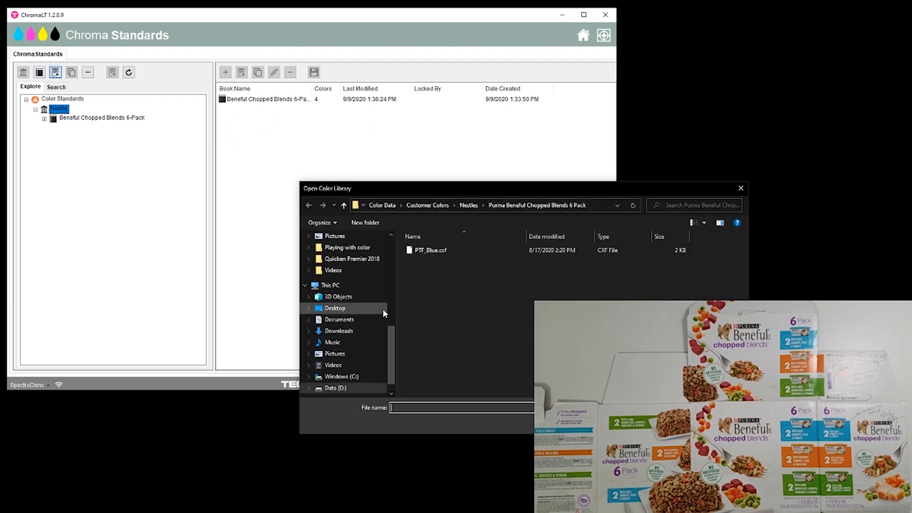
- Open GMI.cxf from Color CxF Files and import all 22 colours
left_click(343, 205)
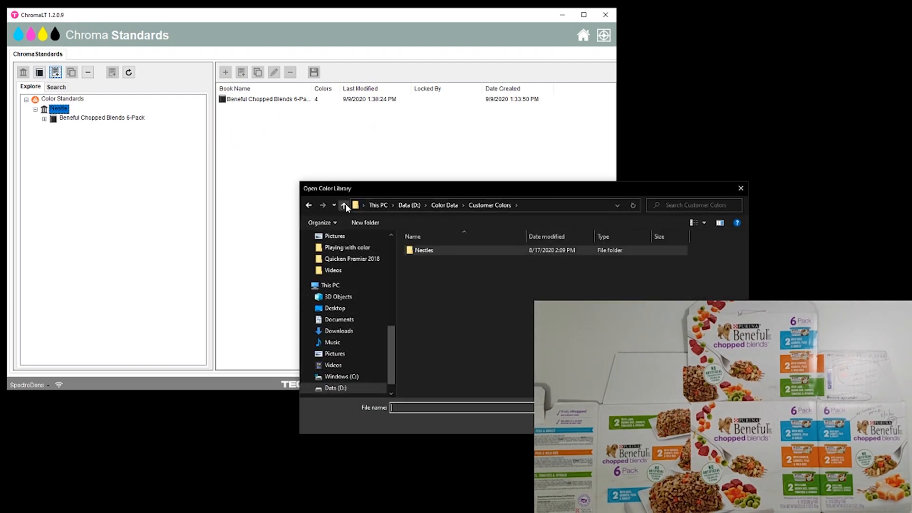
left_click(344, 205)
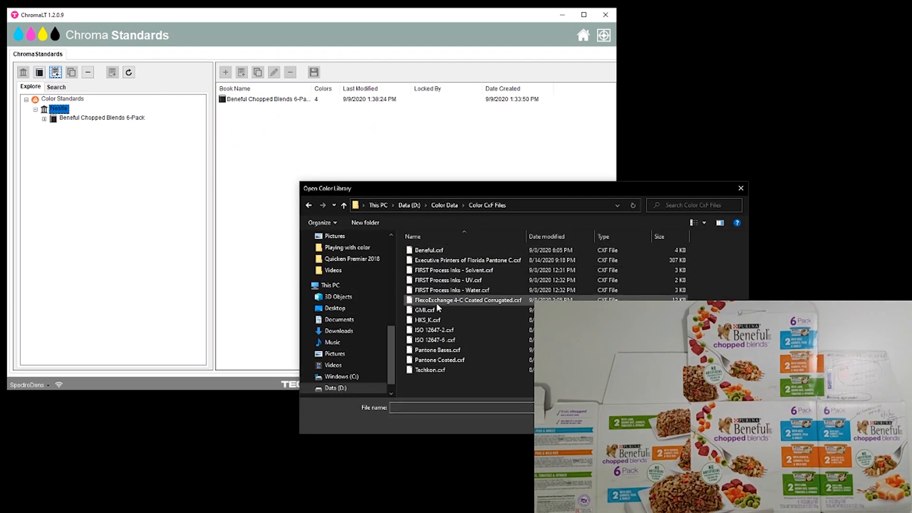
double_click(424, 309)
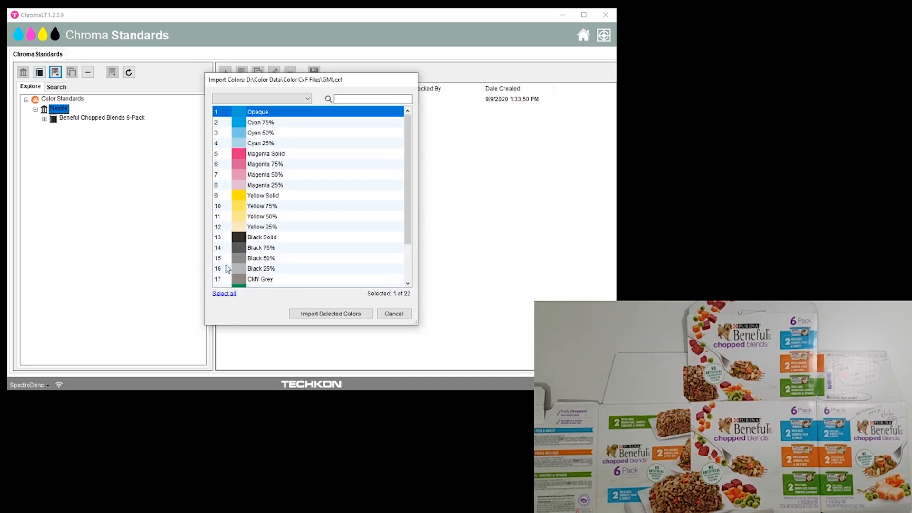
left_click(224, 293)
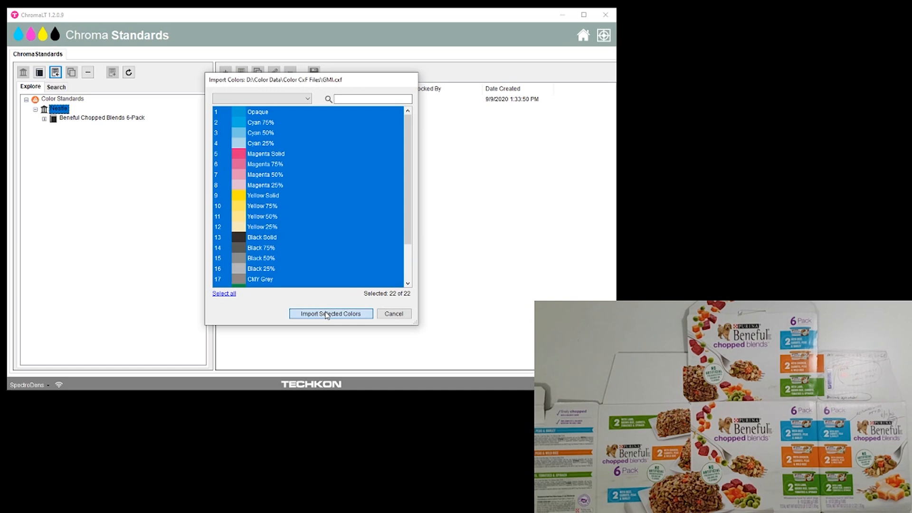
left_click(331, 313)
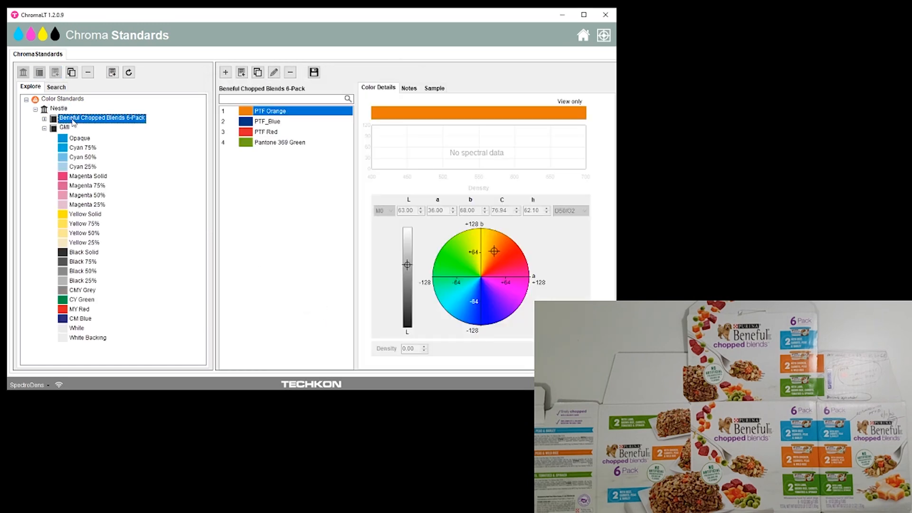
- Copy GMI's Opaque, Magenta Solid, Yellow Solid and Black Solid into the Beneful book
left_click(80, 138)
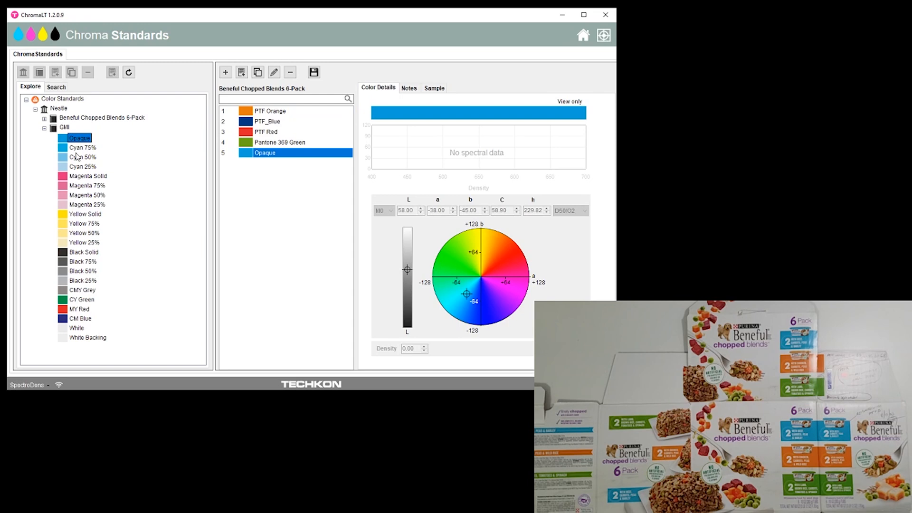
left_click(87, 176)
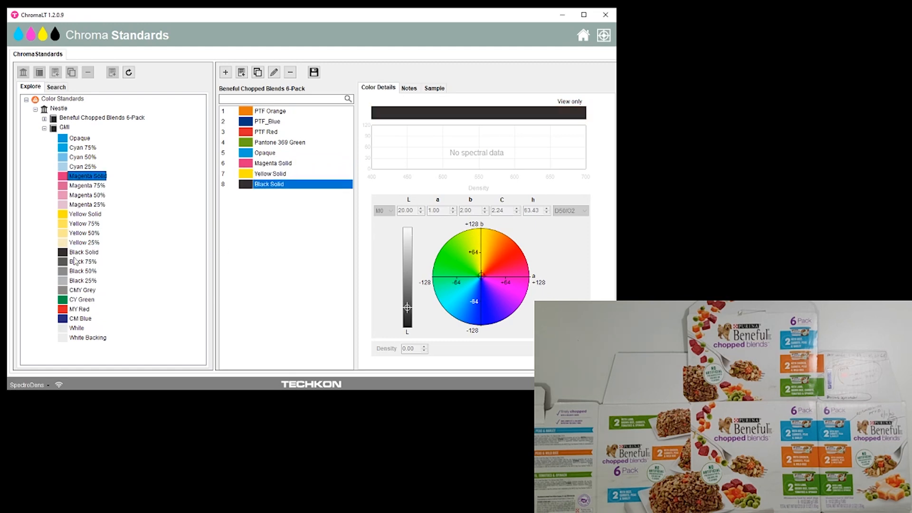
mouse_move(237, 195)
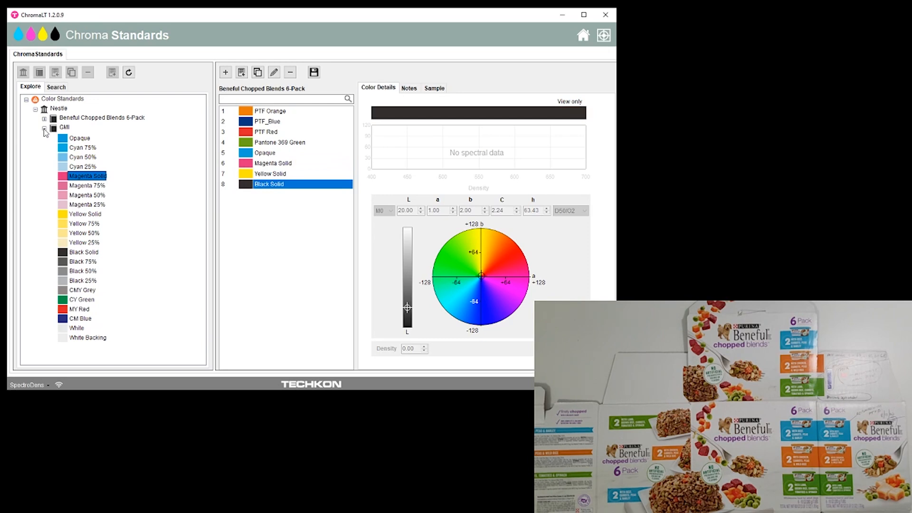
- Keep the Beneful book edits and reopen Beneful Chopped Blends 6-Pack
left_click(45, 128)
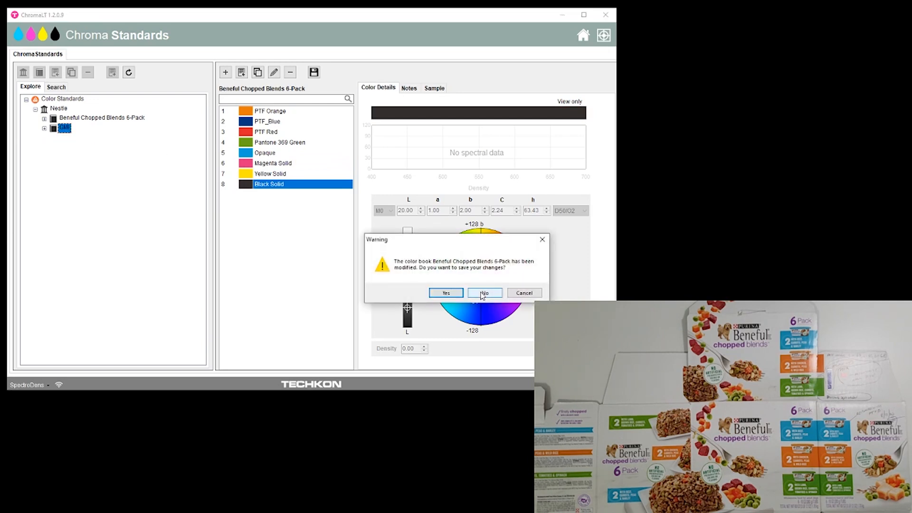
left_click(484, 292)
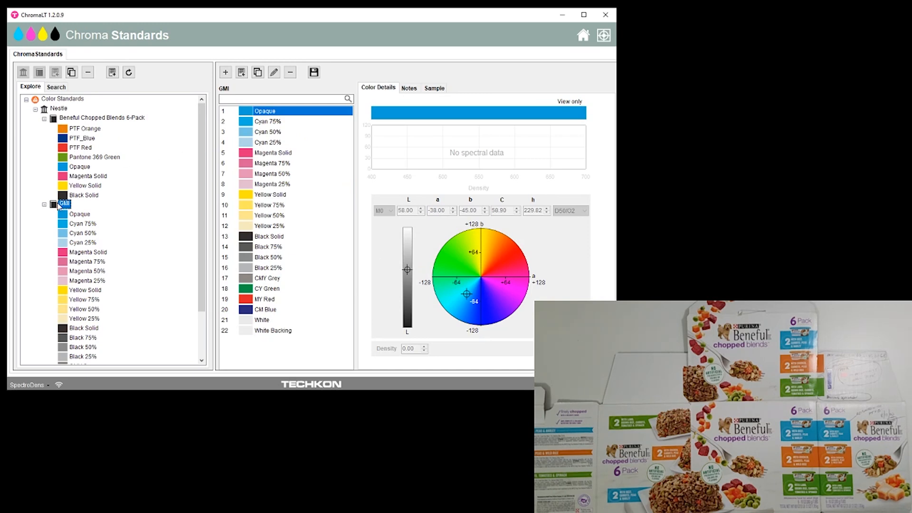
left_click(101, 117)
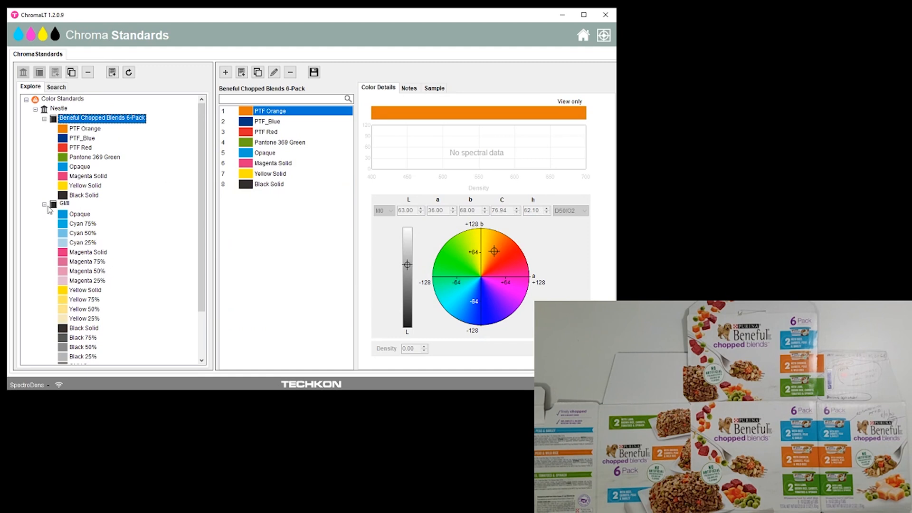
- Delete the GMI book from the Nestle library
left_click(44, 204)
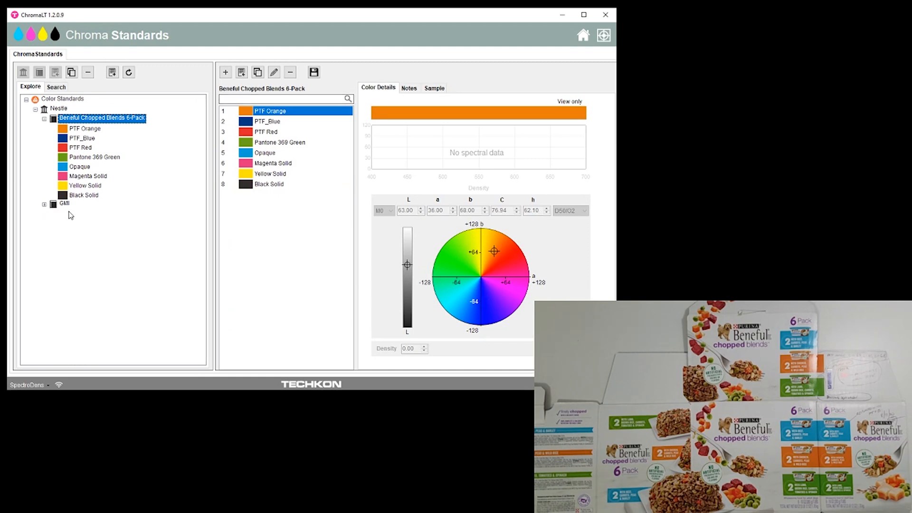
left_click(88, 72)
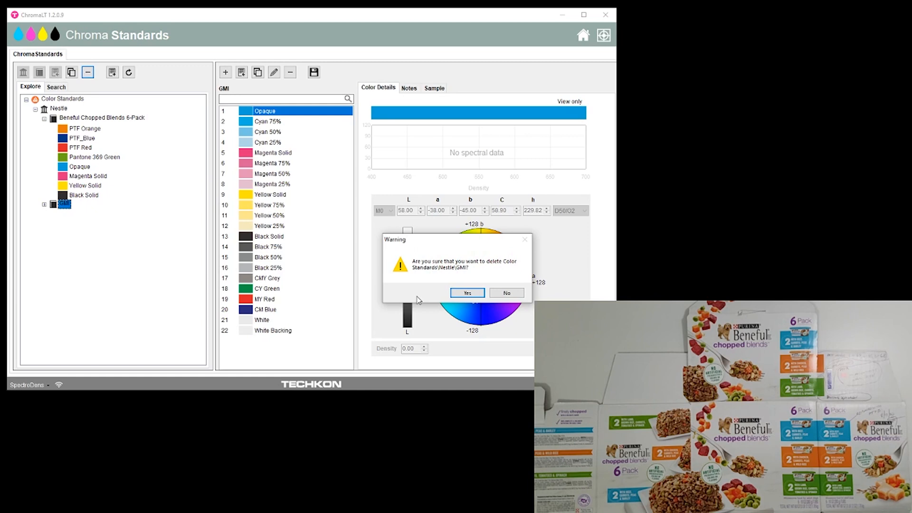
left_click(467, 293)
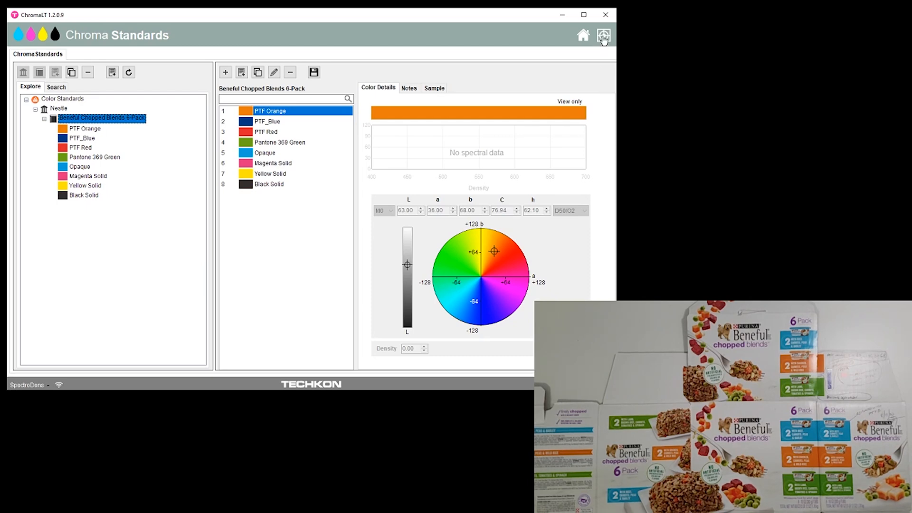
- In Chroma Match, start a new job named 'Job 12345' and continue to colour selection
left_click(604, 35)
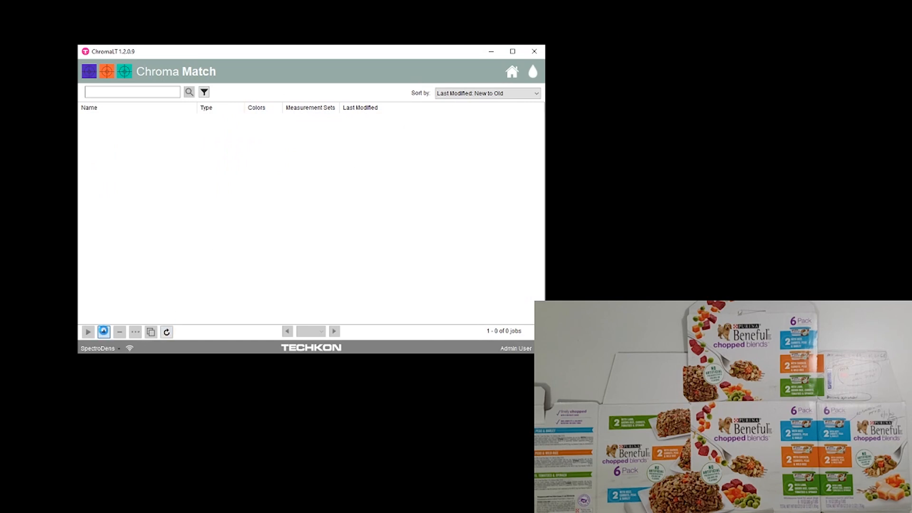
left_click(87, 331)
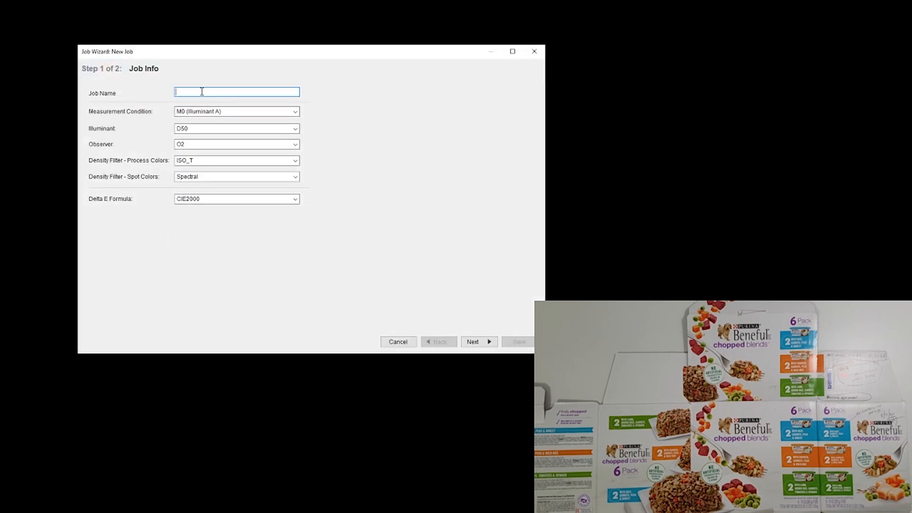
type("12")
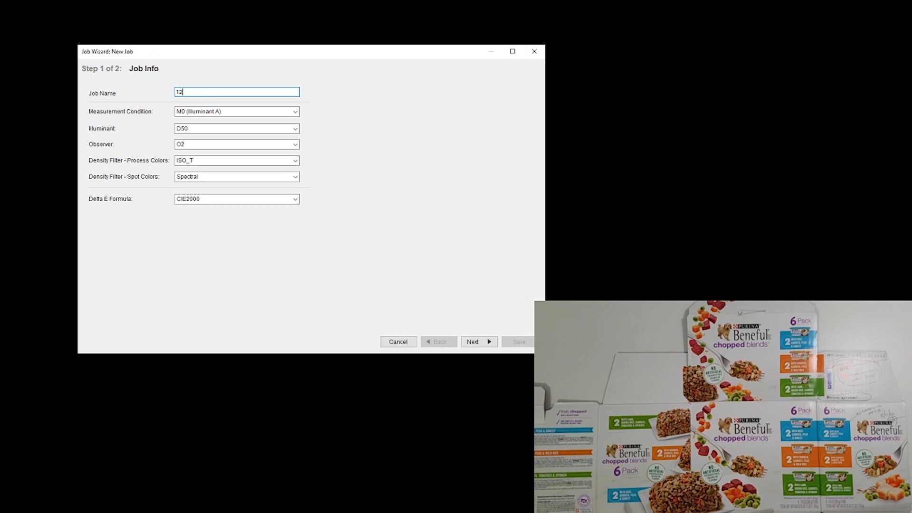
type("Job 12345")
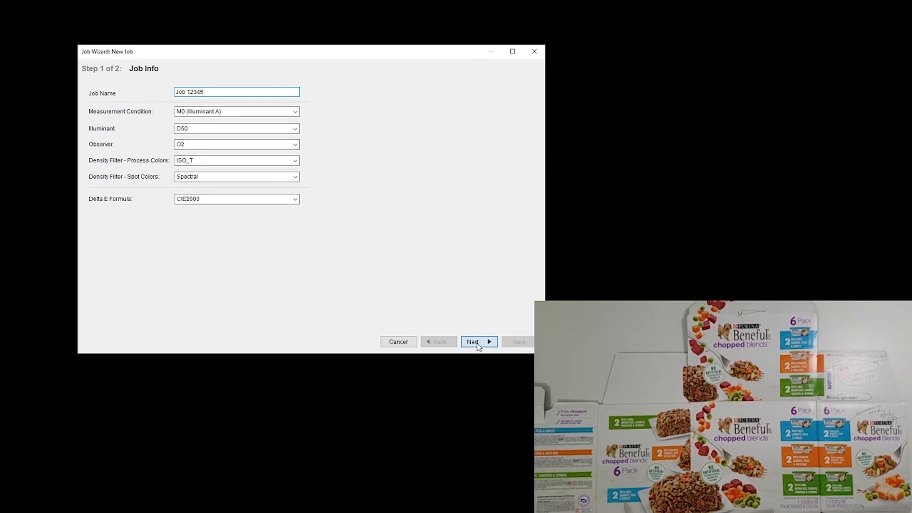
left_click(476, 342)
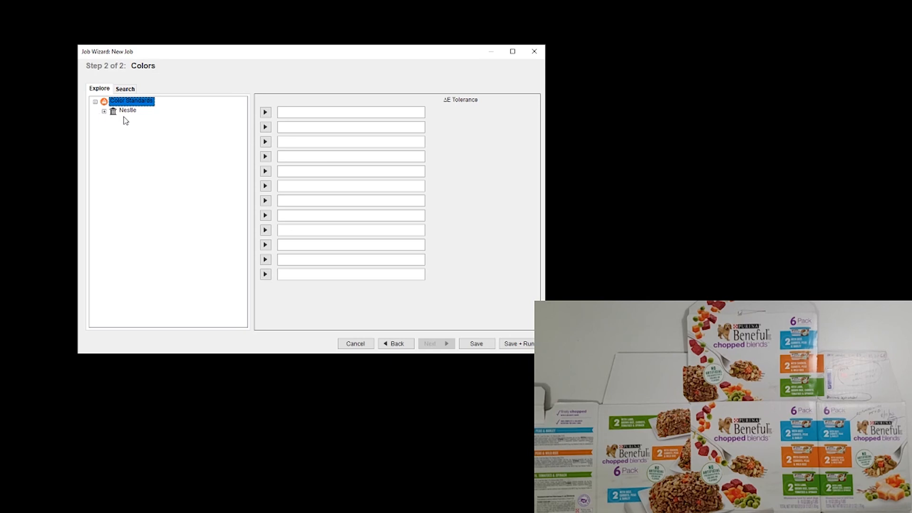
- Expand Nestle and the Beneful Chopped Blends 6-Pack book to load its eight colours at 2.8 ΔE
left_click(104, 111)
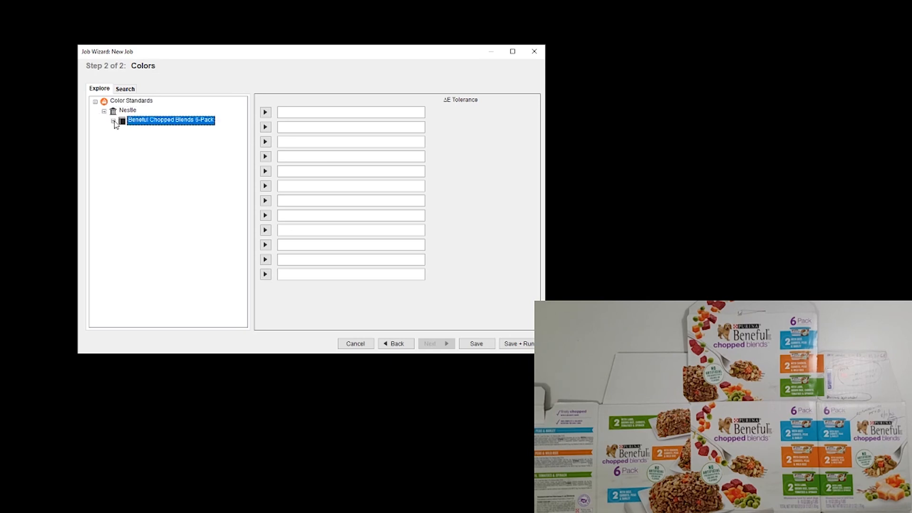
left_click(113, 120)
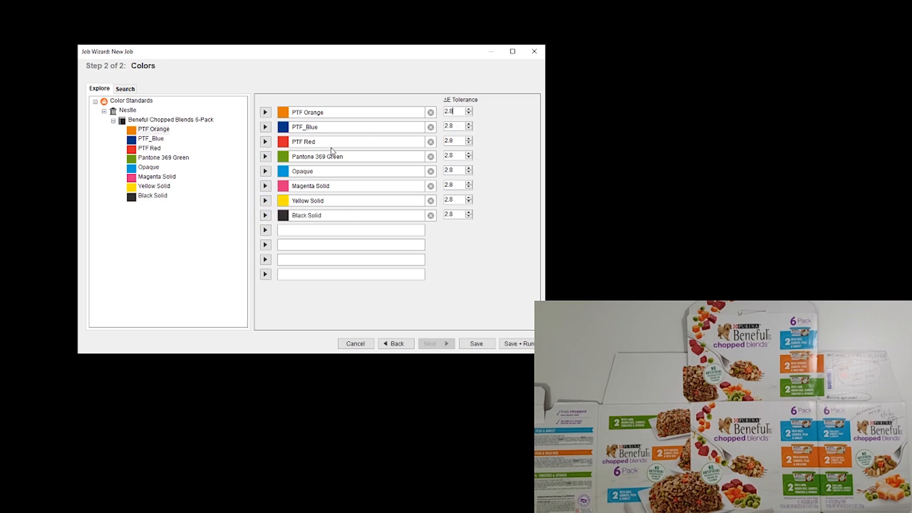
mouse_move(311, 112)
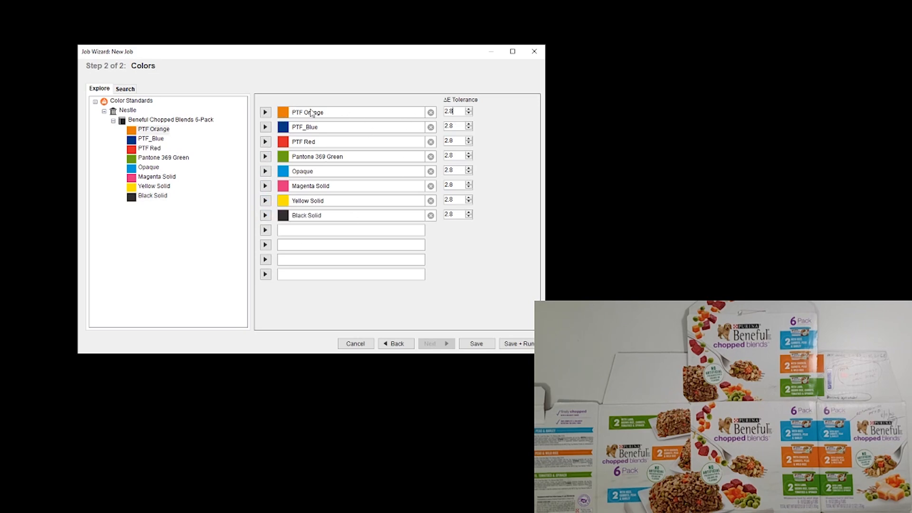
mouse_move(486, 111)
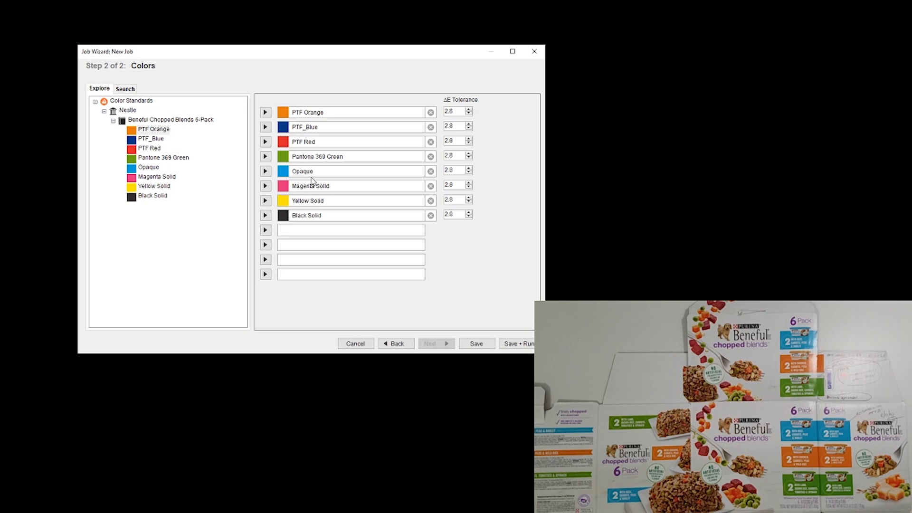
- Set 3.5 ΔE for Opaque, Magenta, Yellow and Black Solid, and save Job 12345
type("3.5")
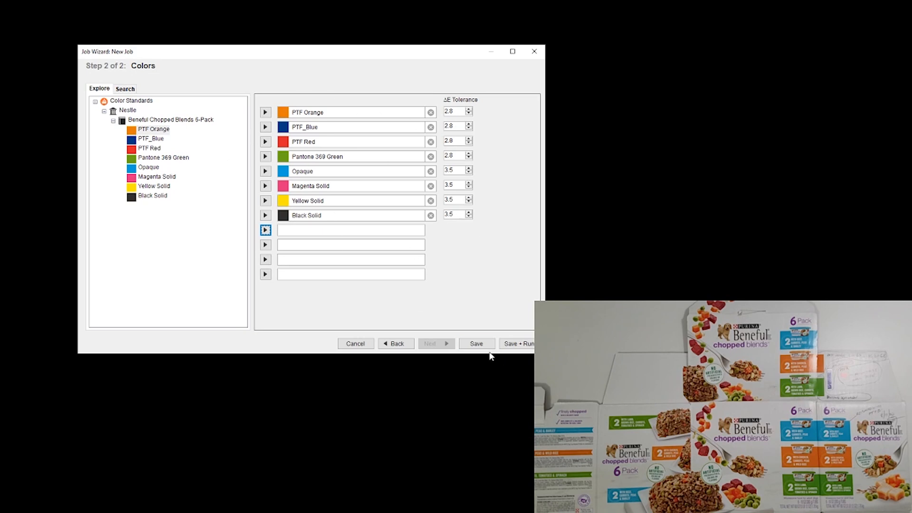
left_click(476, 343)
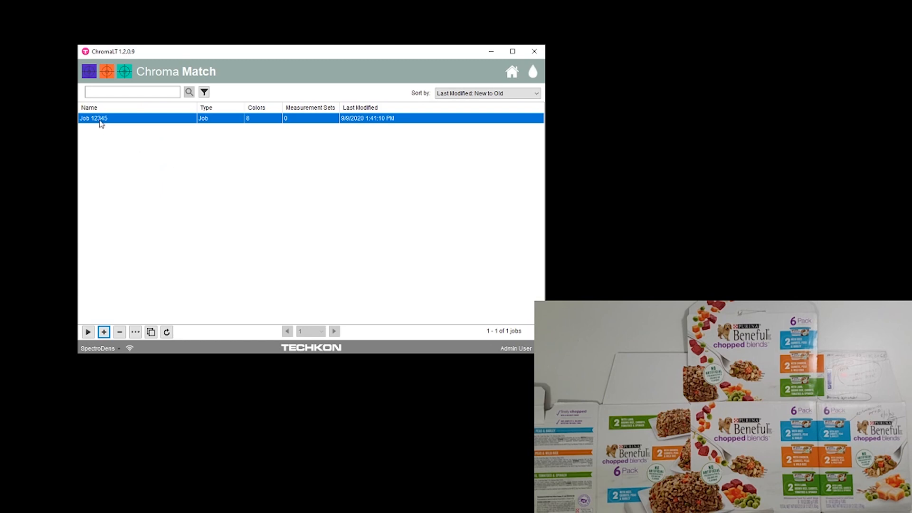